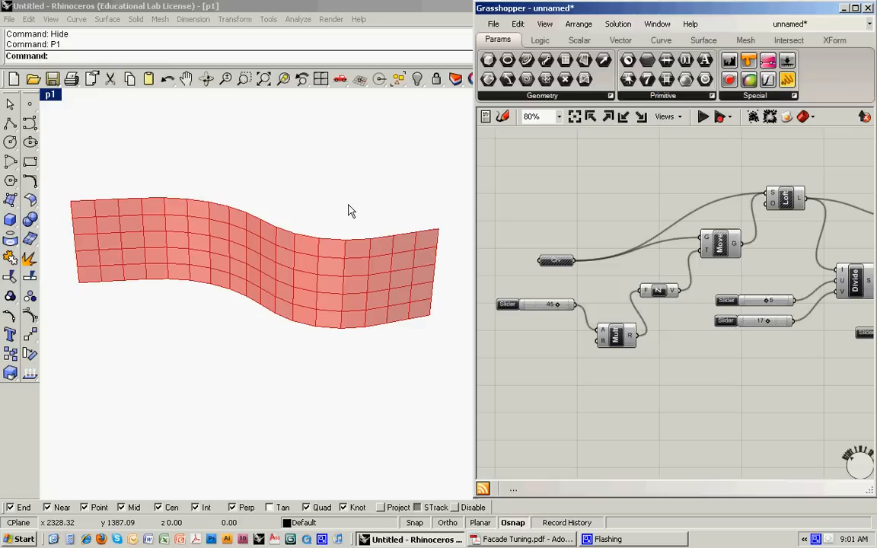
pyautogui.moveTo(367, 253)
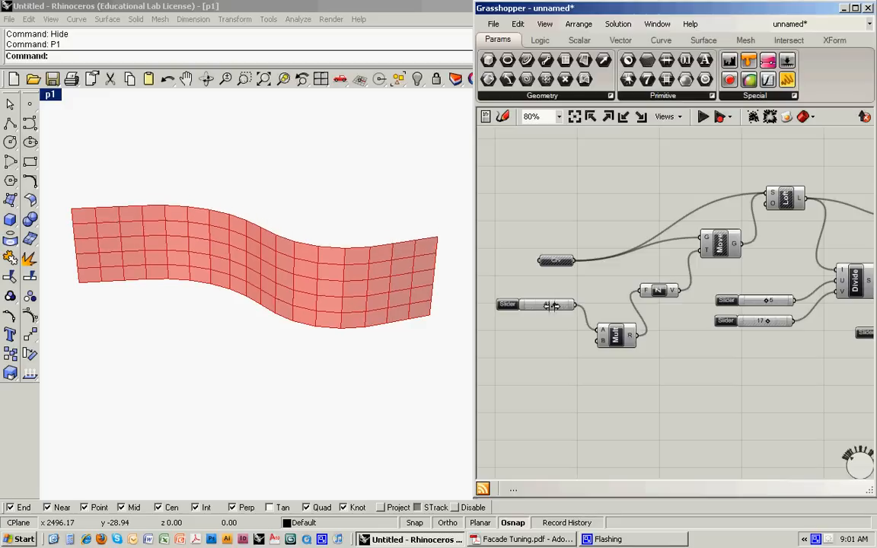
# Step: Raise the height slider so panels bulge out, with U count 4 and V count 18
pyautogui.moveTo(560, 305); pyautogui.dragTo(548, 304)
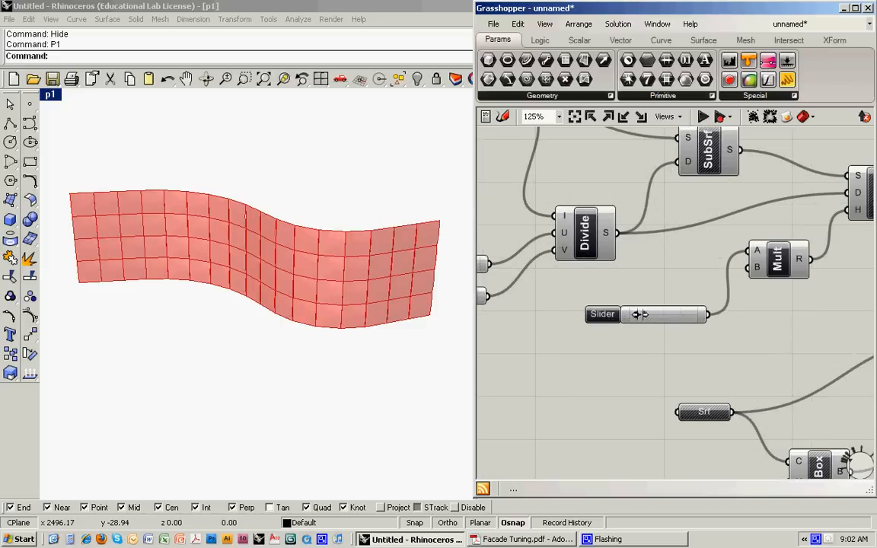
pyautogui.moveTo(643, 314); pyautogui.dragTo(668, 314)
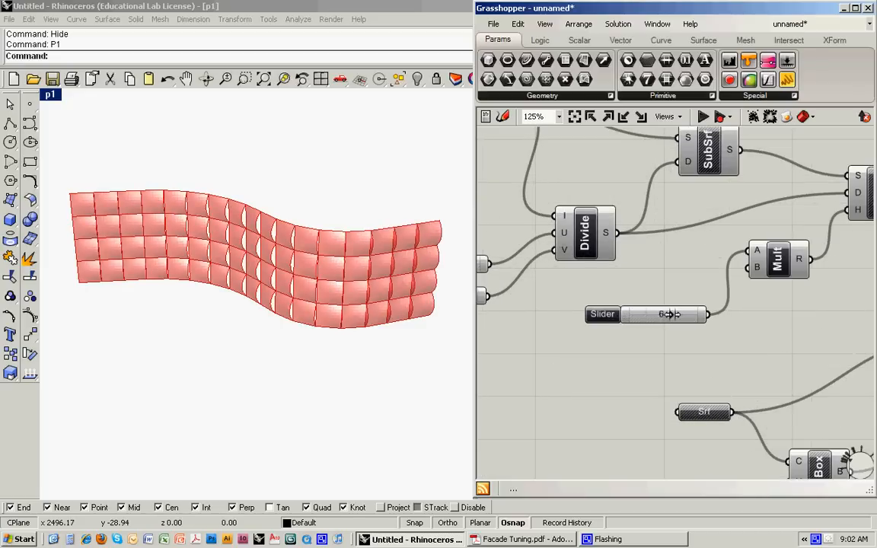
pyautogui.moveTo(670, 313); pyautogui.dragTo(696, 314)
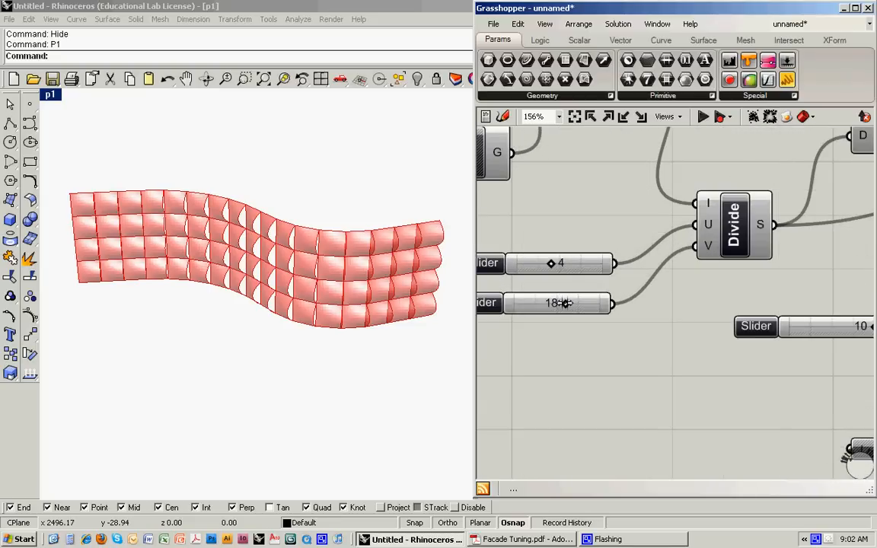
pyautogui.moveTo(567, 302); pyautogui.dragTo(575, 303)
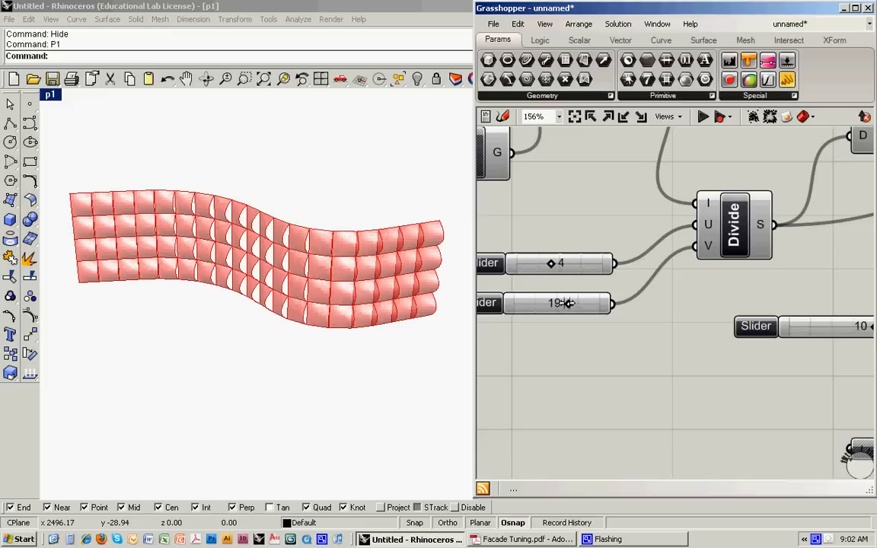
pyautogui.moveTo(567, 303); pyautogui.dragTo(563, 303)
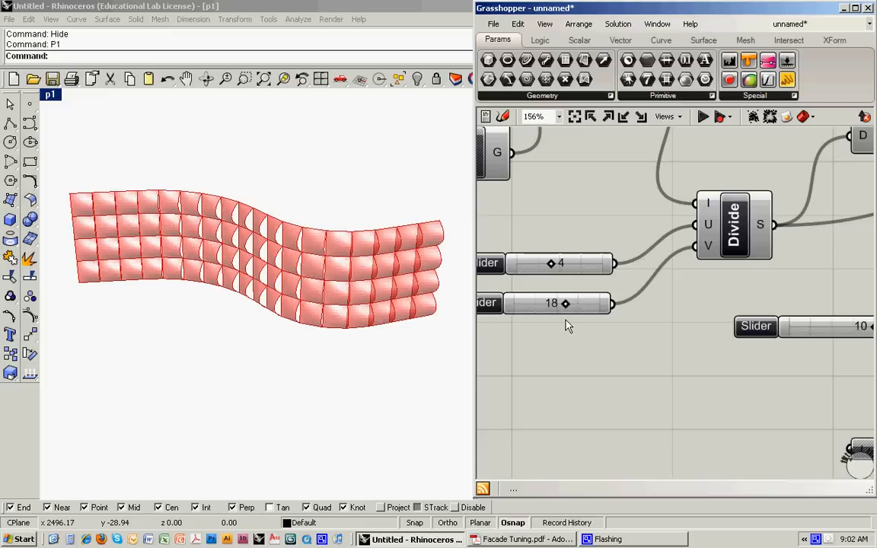
pyautogui.moveTo(591, 349)
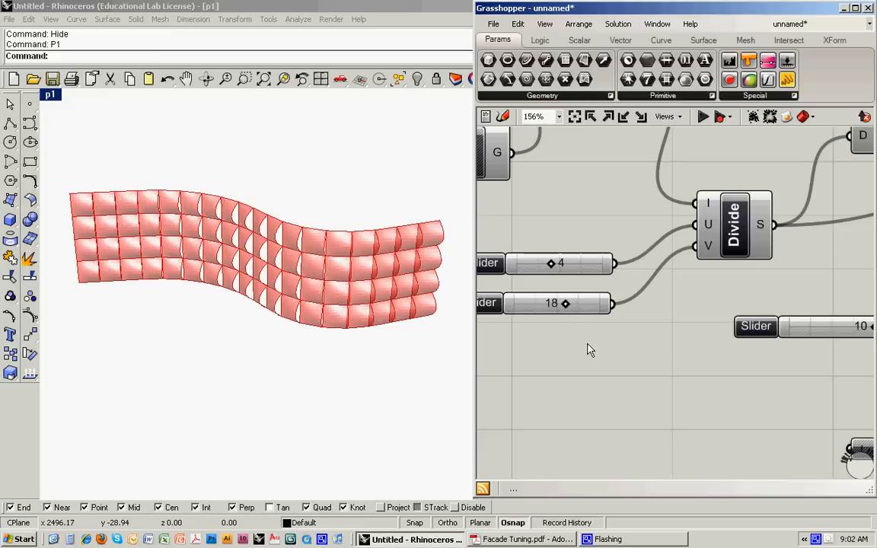
pyautogui.scroll(-3)
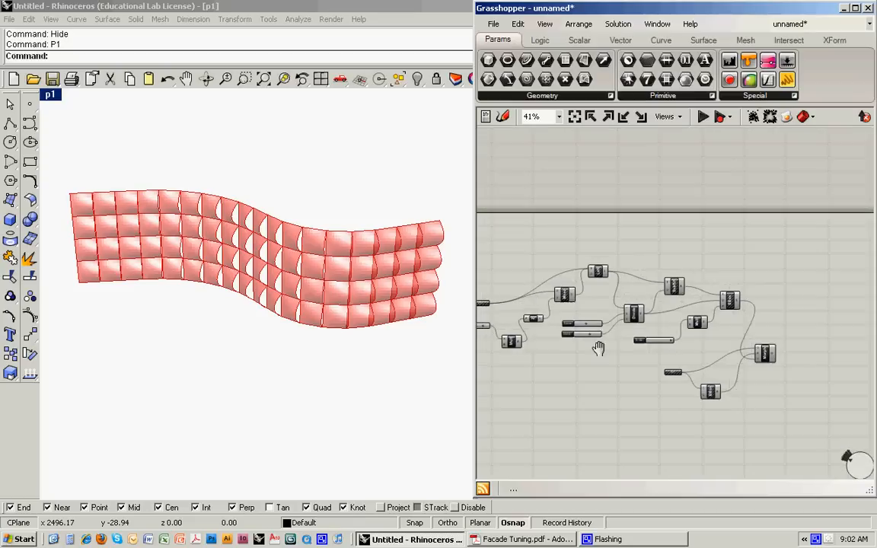
# Step: Start a new model from the Large Objects template and launch Grasshopper
pyautogui.moveTo(597, 347); pyautogui.dragTo(537, 419)
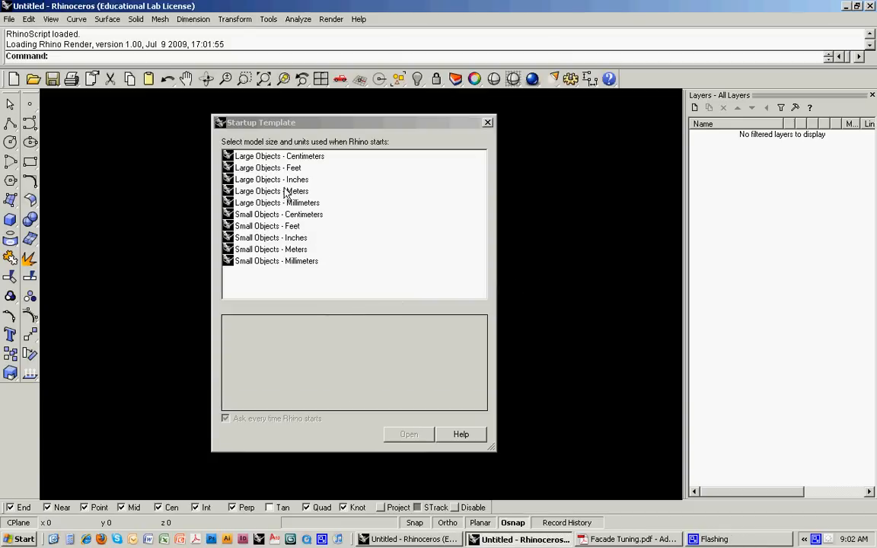
pyautogui.moveTo(286, 229)
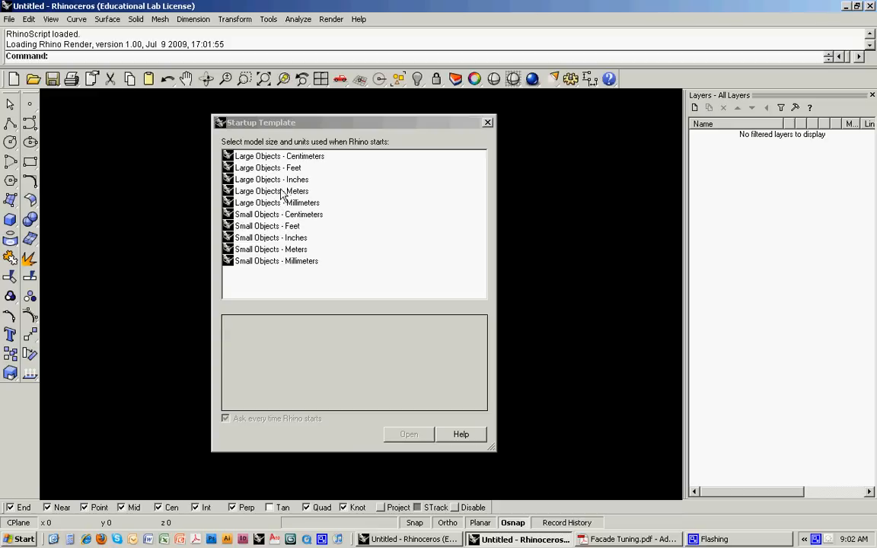
pyautogui.click(267, 167)
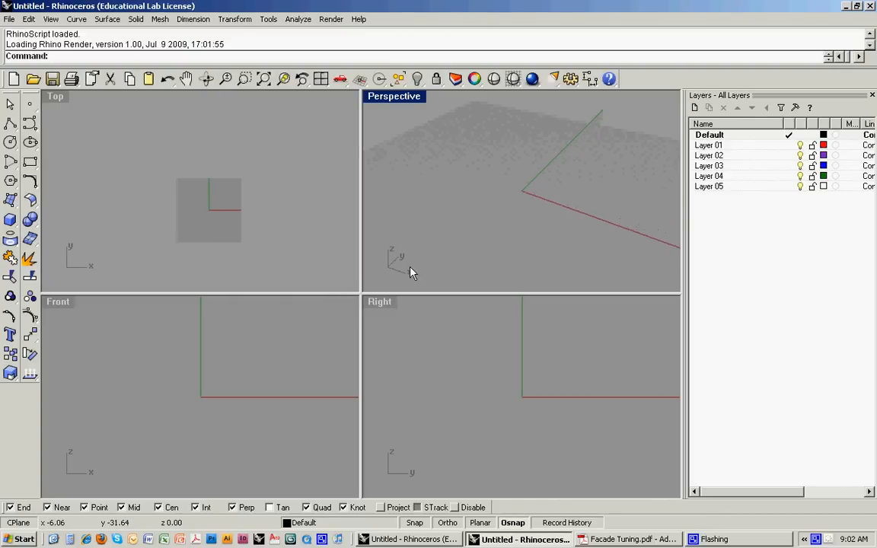
pyautogui.write('Grasshopper')
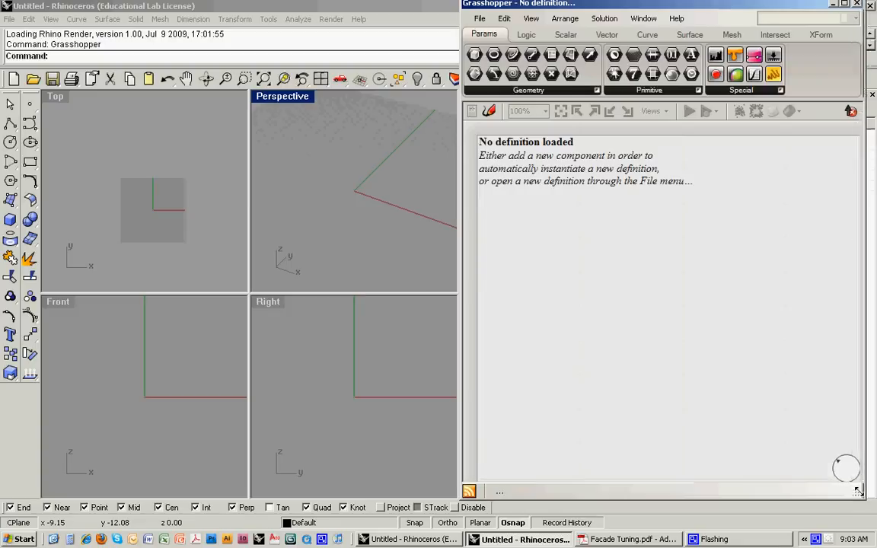
pyautogui.moveTo(168, 168)
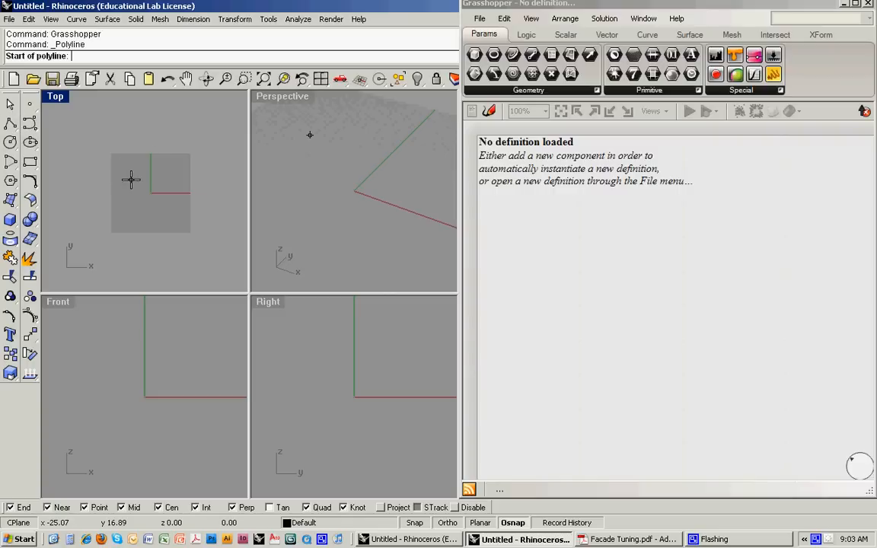
# Step: Draw the zigzag polyline in Top view and fillet its corners with radii 40 and 50
pyautogui.click(131, 181)
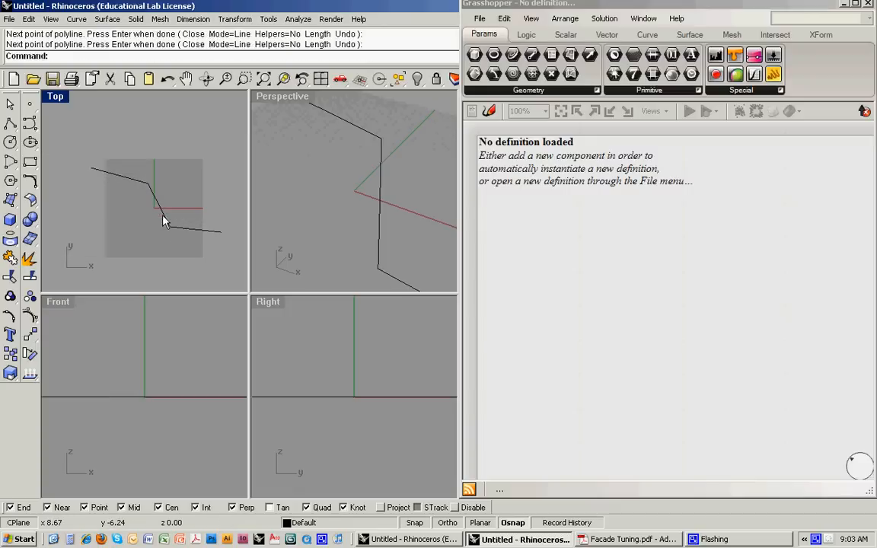
pyautogui.moveTo(191, 236)
pyautogui.write('F')
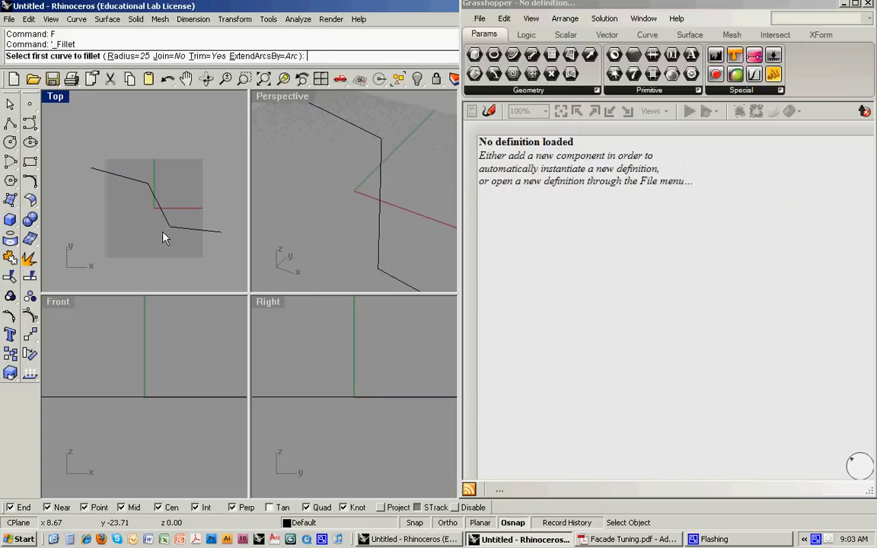
pyautogui.write("40'")
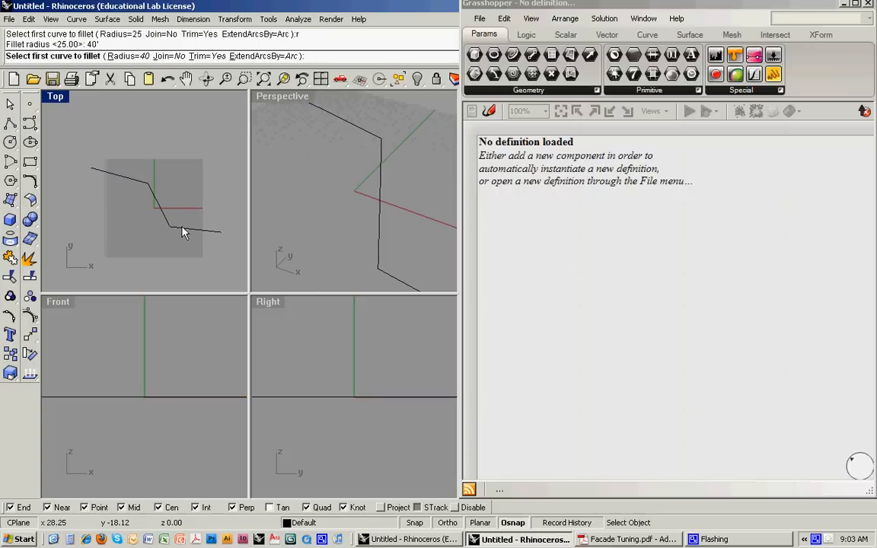
pyautogui.click(182, 233)
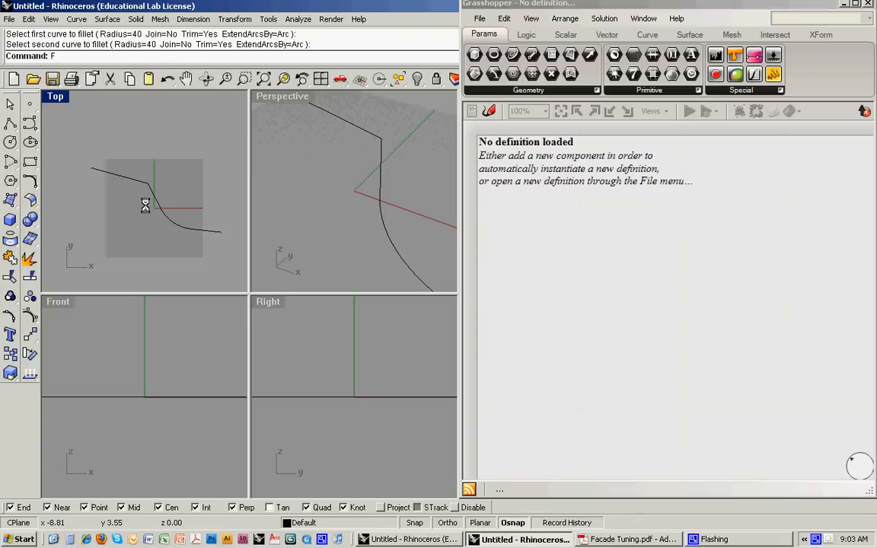
pyautogui.write('50')
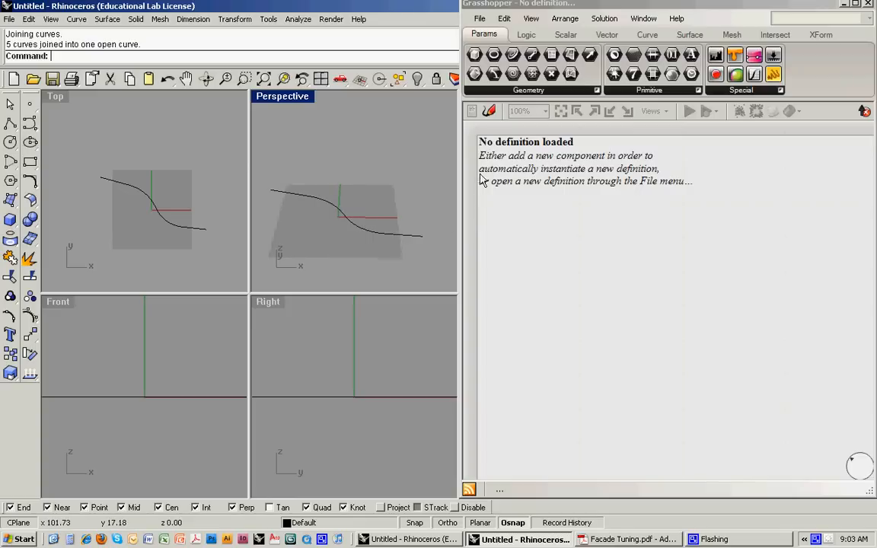
pyautogui.moveTo(514, 99)
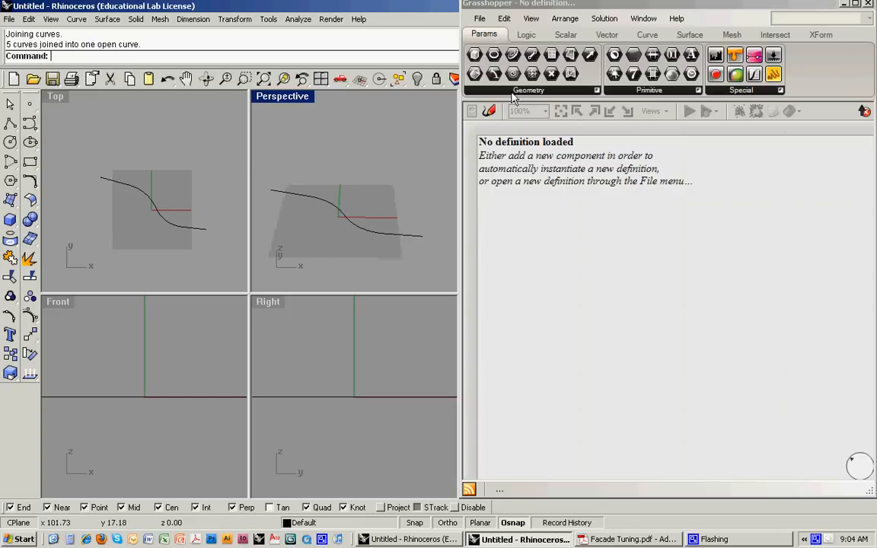
# Step: Place a Curve parameter from Params > Geometry and set it to the Rhino curve
pyautogui.click(528, 90)
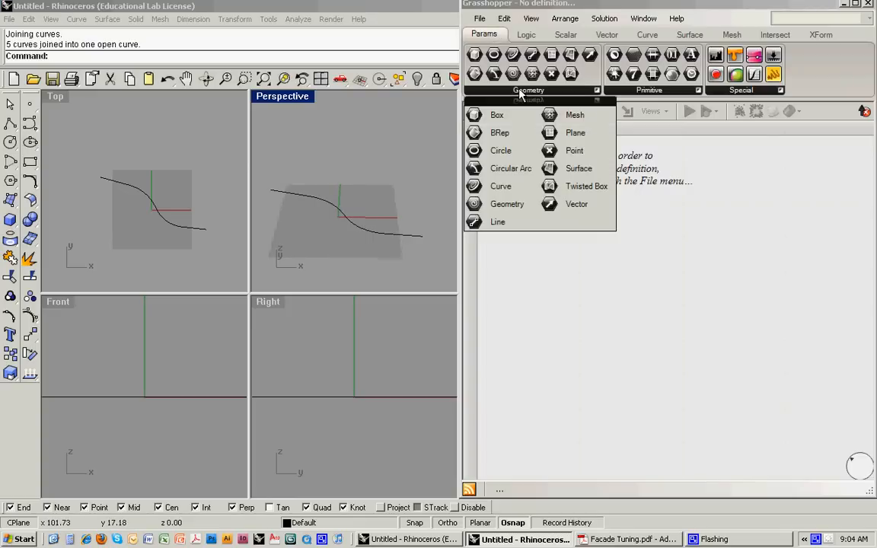
pyautogui.click(500, 186)
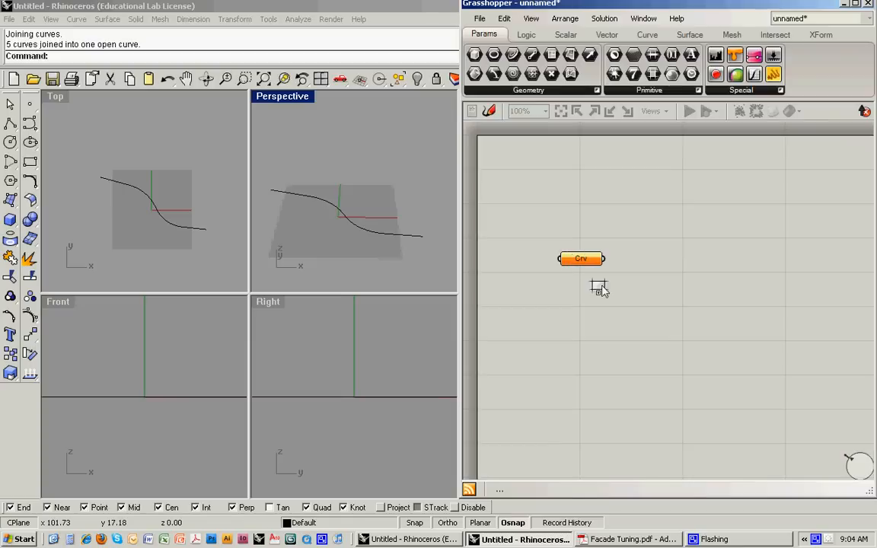
pyautogui.rightClick(580, 258)
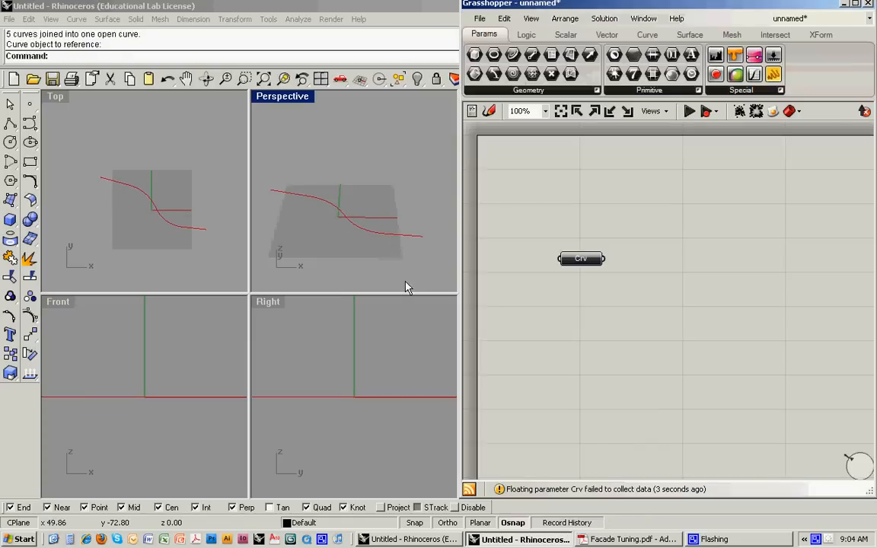
pyautogui.click(580, 258)
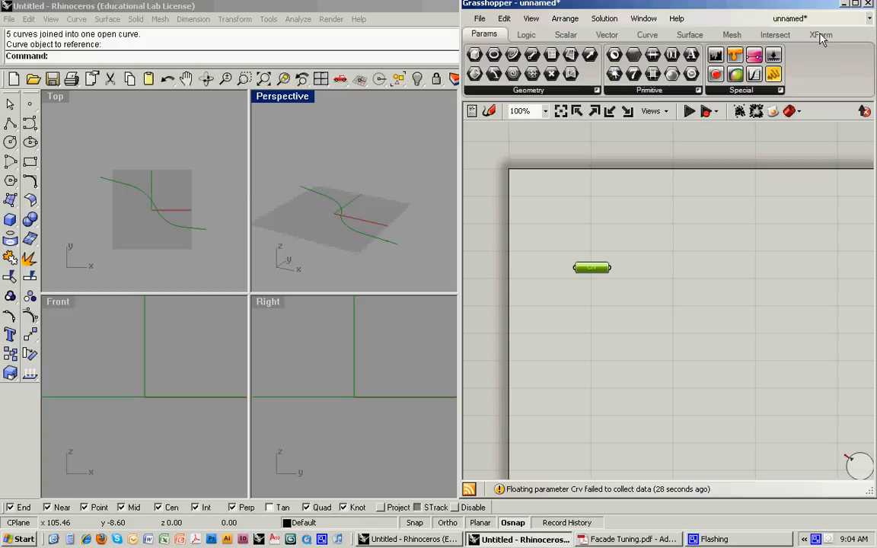
# Step: Add a Move component and a Unit Z vector feeding its T input
pyautogui.click(820, 34)
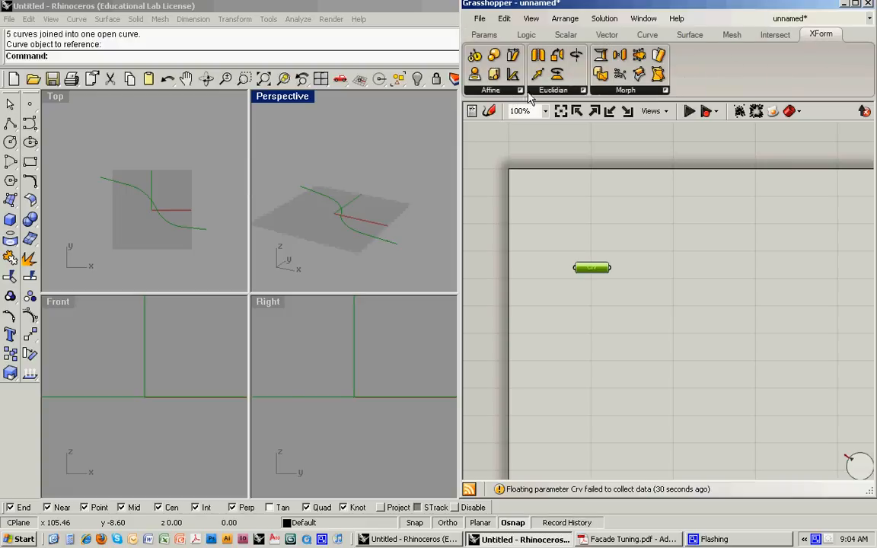
pyautogui.click(537, 114)
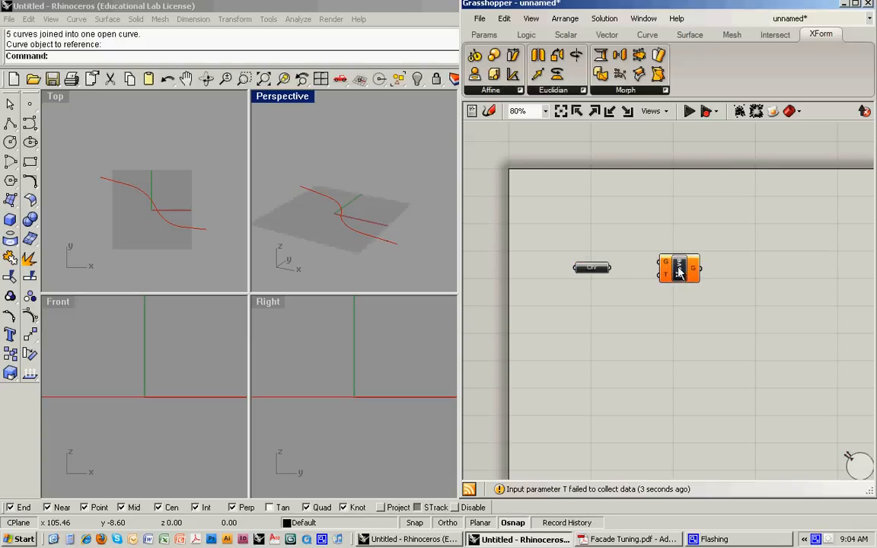
pyautogui.moveTo(666, 267)
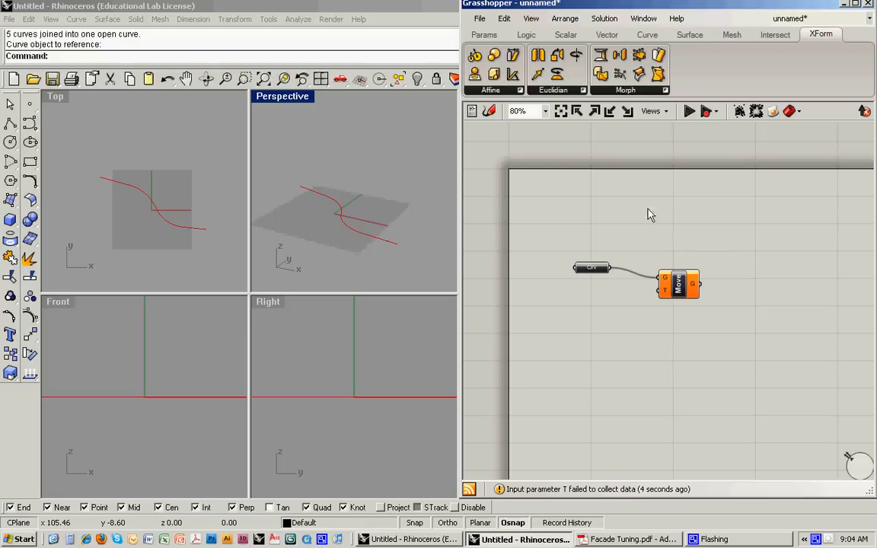
pyautogui.moveTo(536, 38)
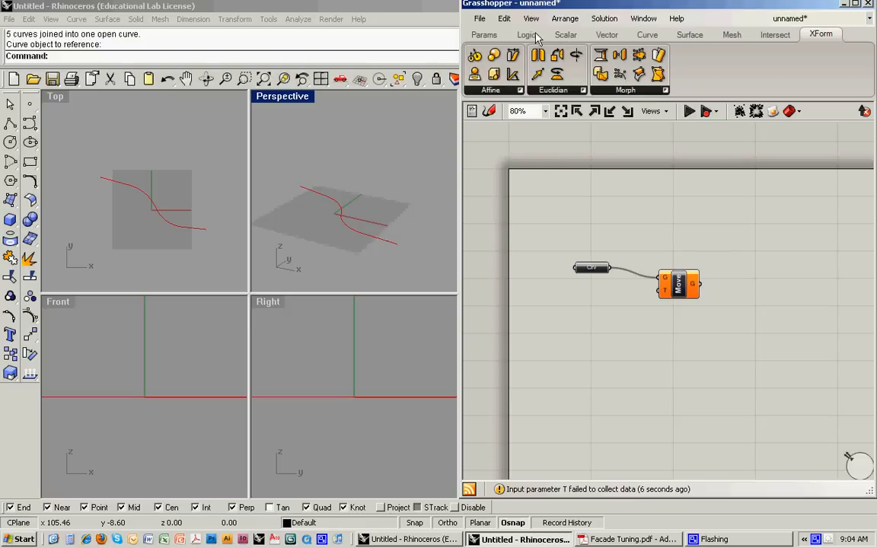
pyautogui.click(566, 34)
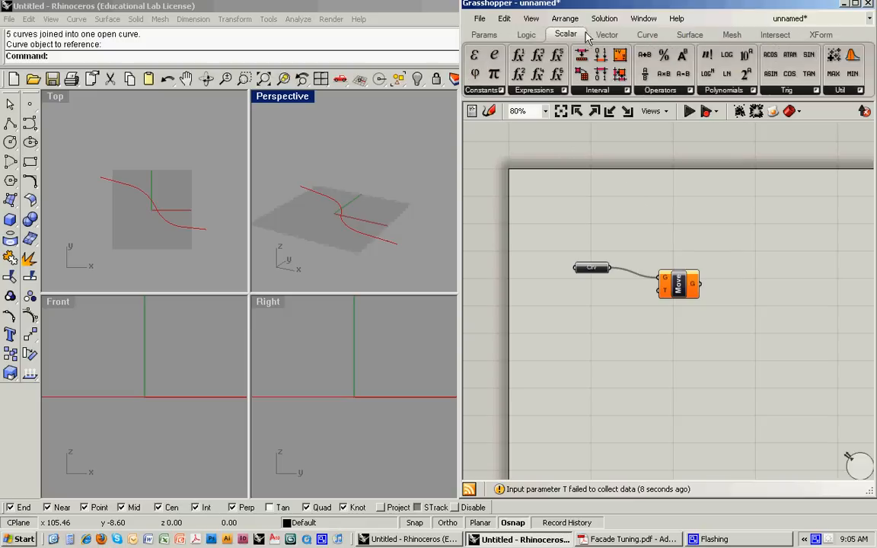
pyautogui.click(607, 35)
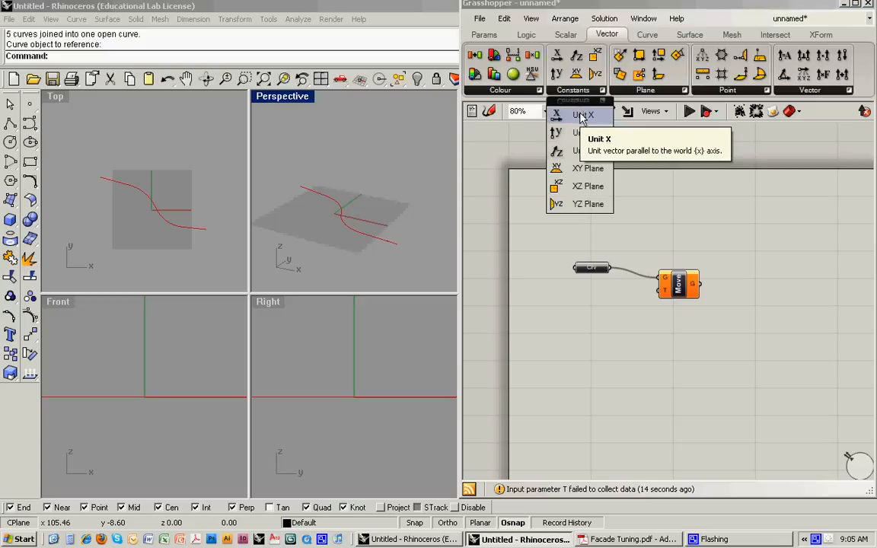
pyautogui.moveTo(582, 151)
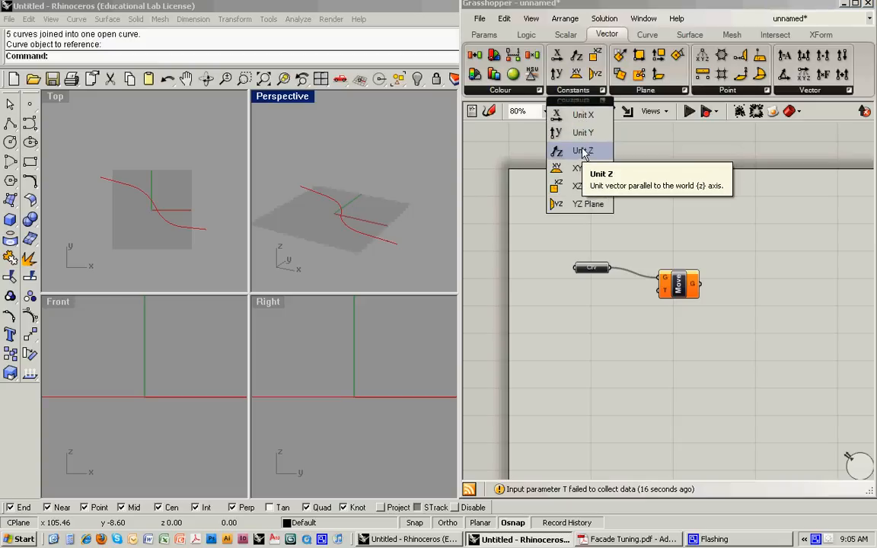
pyautogui.click(583, 151)
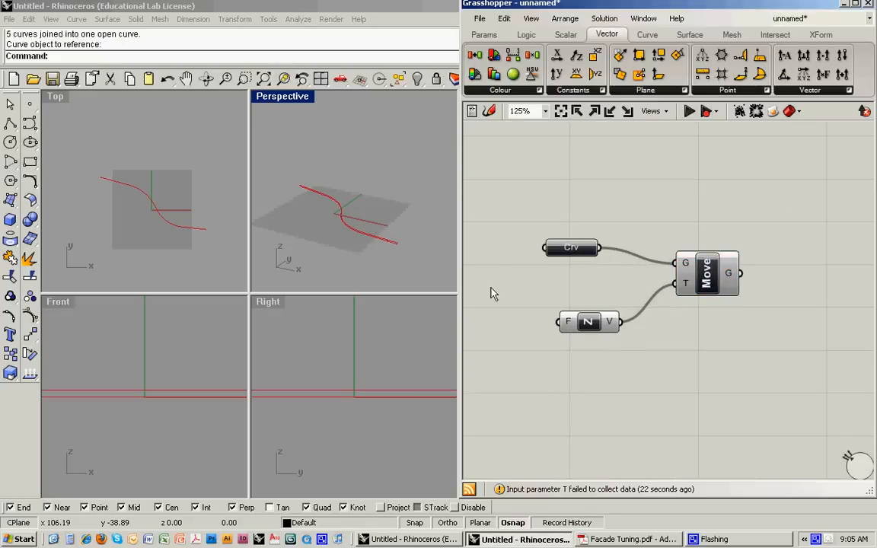
pyautogui.moveTo(587, 321)
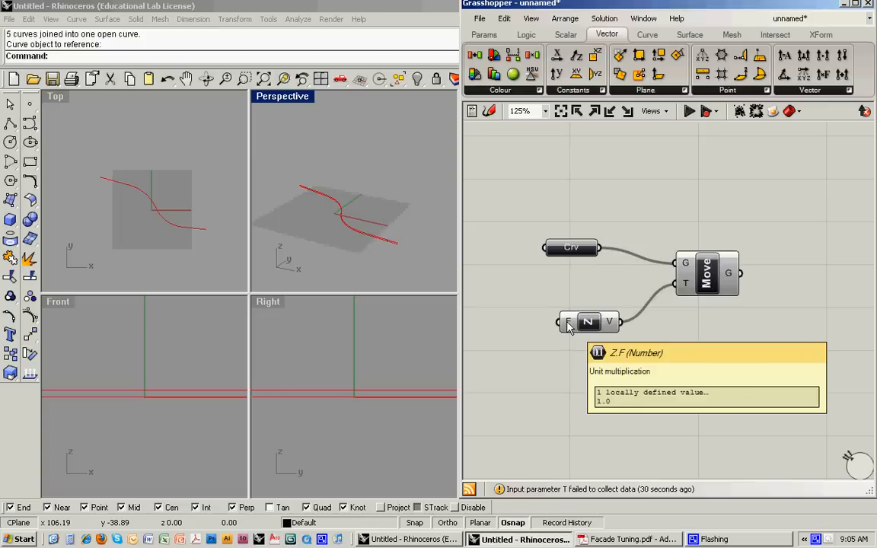
pyautogui.moveTo(346, 242)
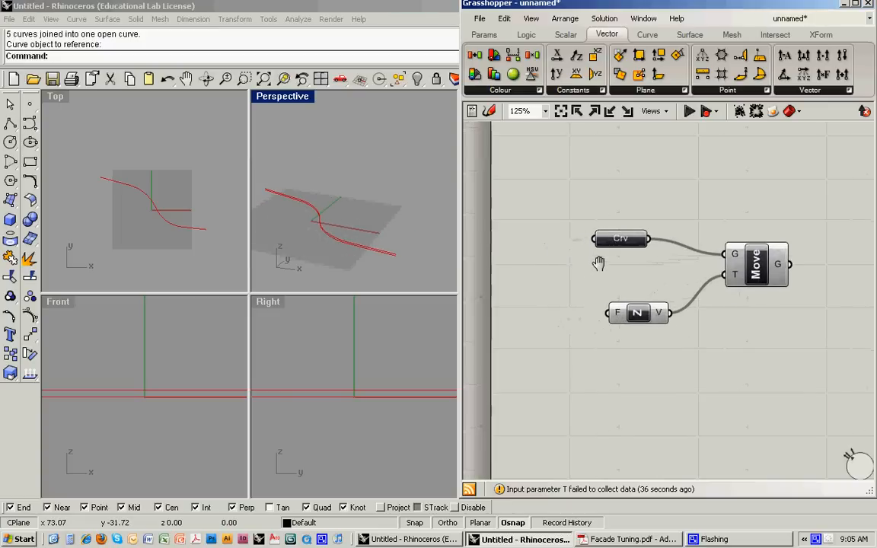
# Step: Add a Number Slider with upper limit 60, wire it to Unit Z, and set it to 32
pyautogui.scroll(-3)
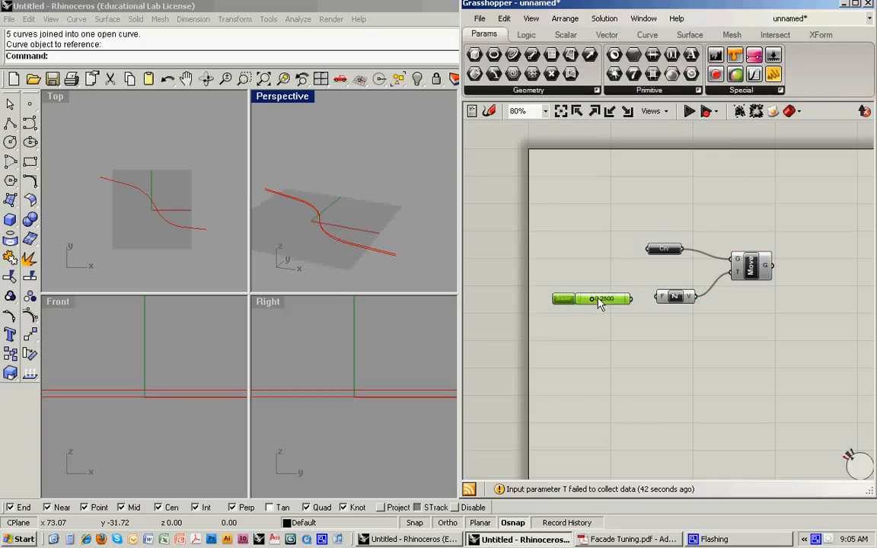
pyautogui.moveTo(604, 299); pyautogui.dragTo(592, 297)
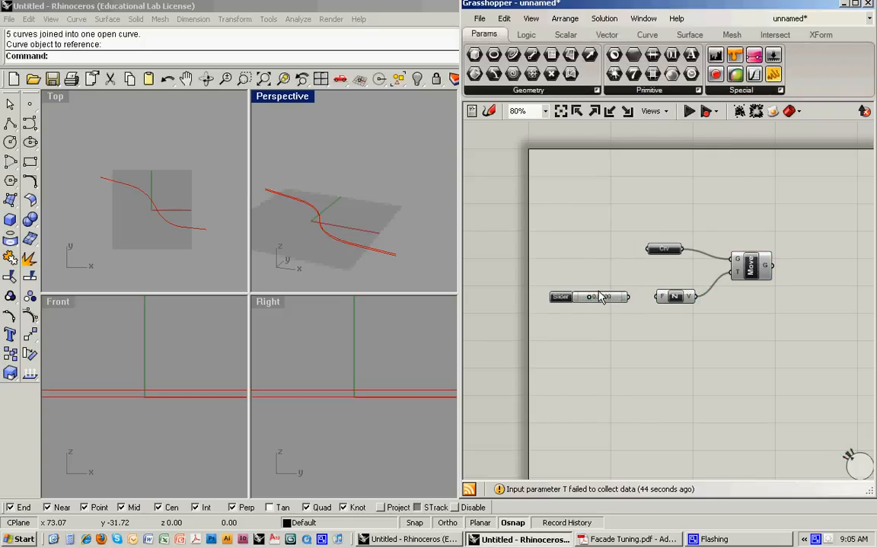
pyautogui.rightClick(589, 297)
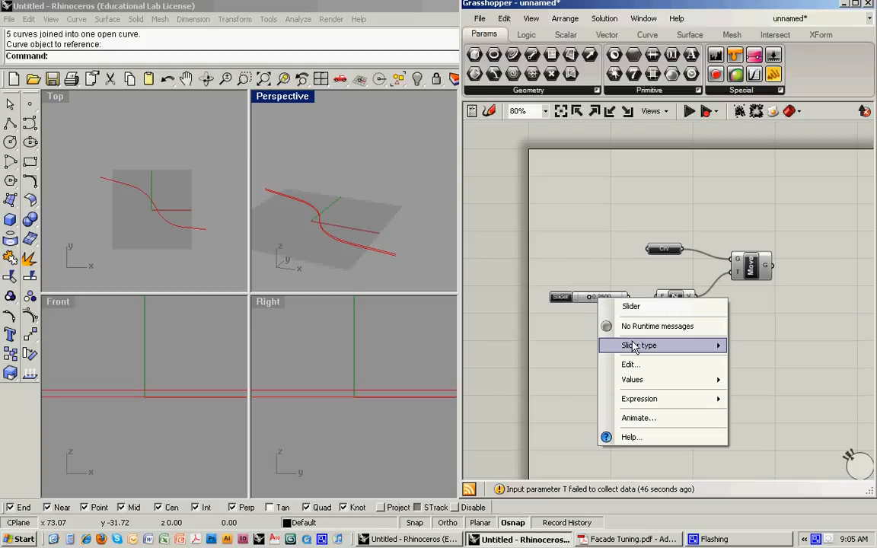
pyautogui.click(639, 344)
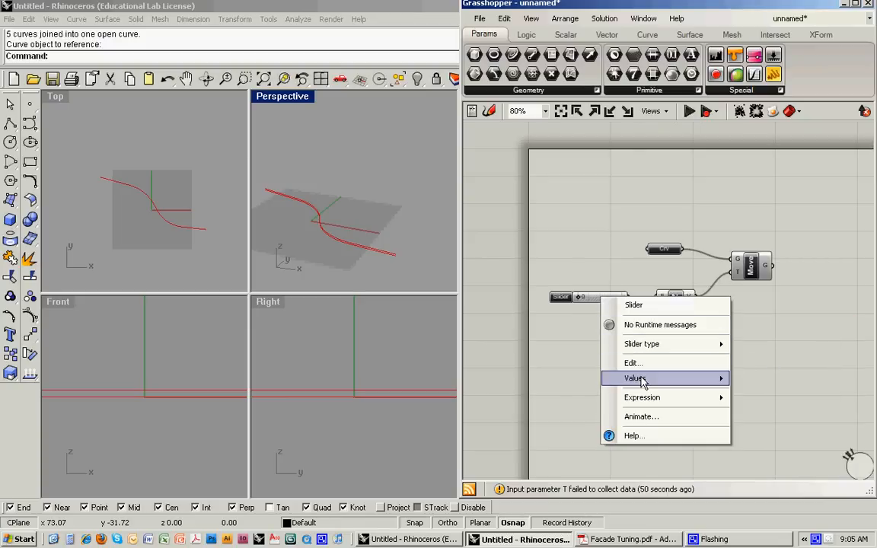
pyautogui.click(635, 378)
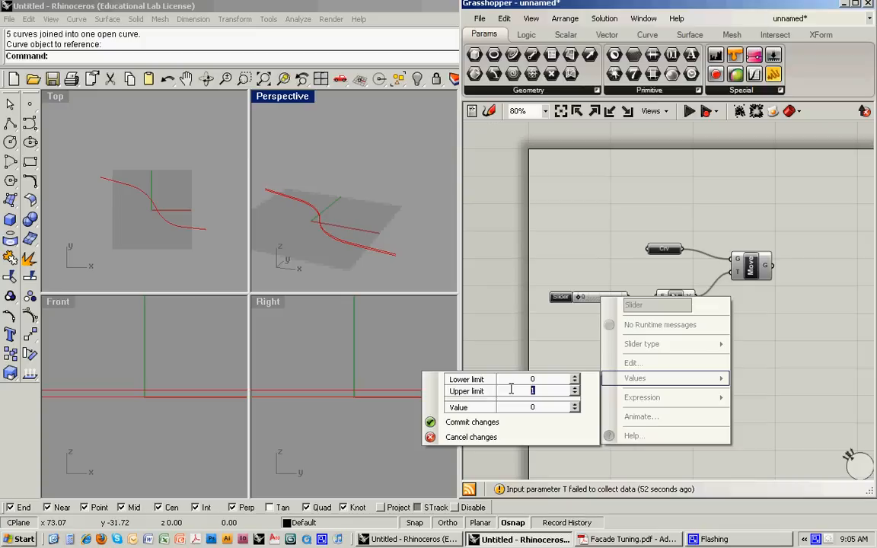
pyautogui.write('60')
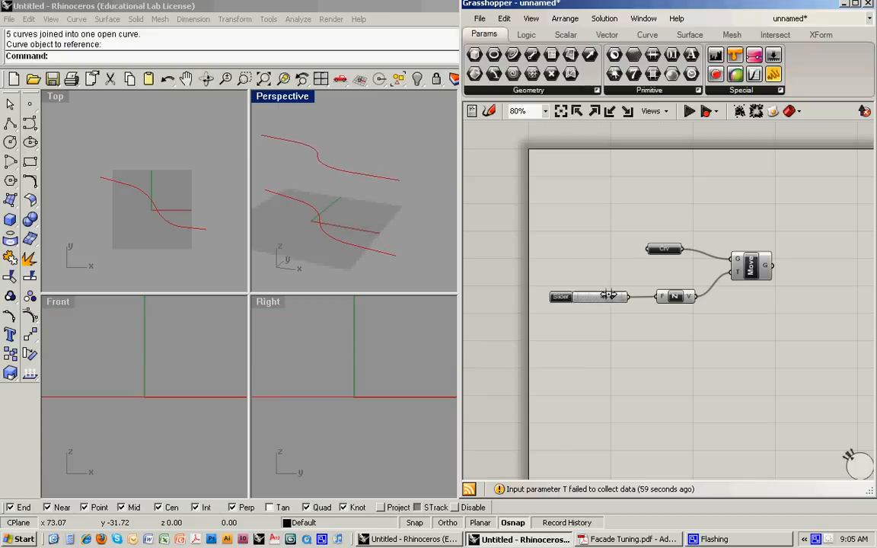
pyautogui.moveTo(602, 296); pyautogui.dragTo(602, 296)
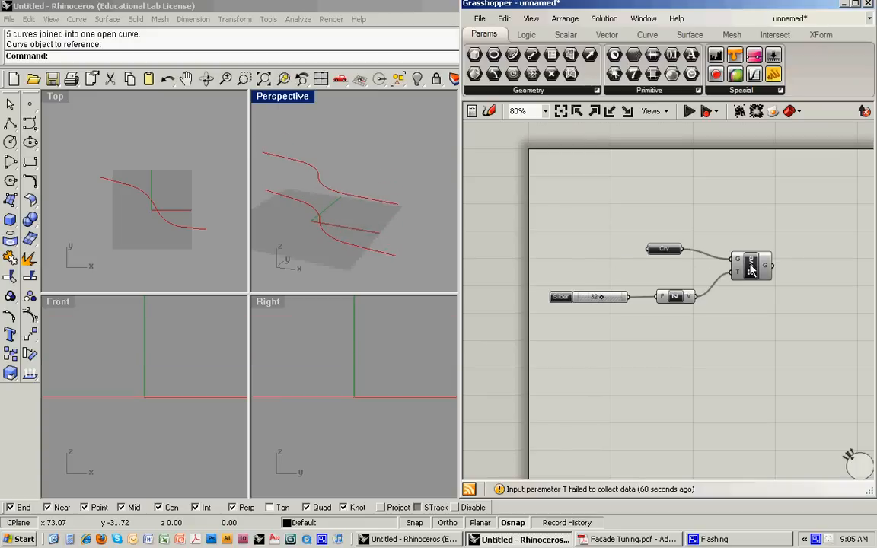
pyautogui.click(664, 249)
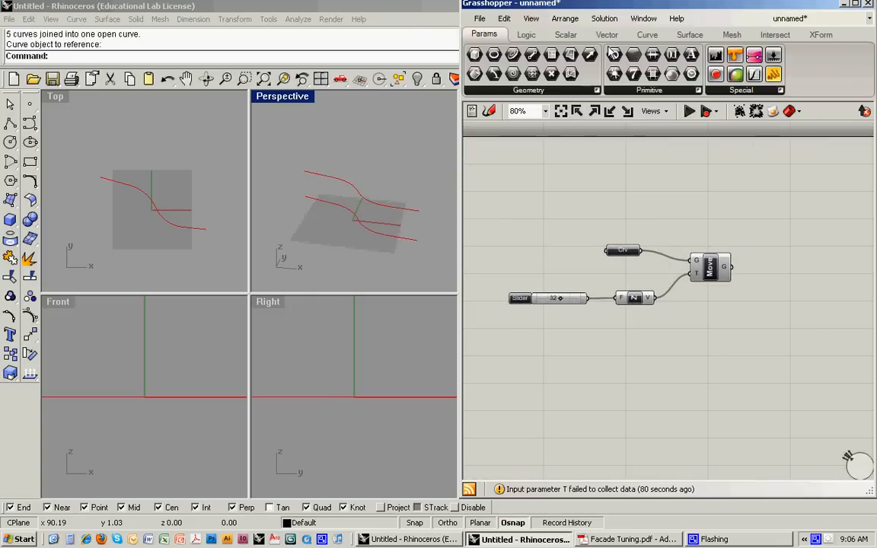
# Step: Place a Loft component taking the Move output and the Crv parameter as sections
pyautogui.click(688, 34)
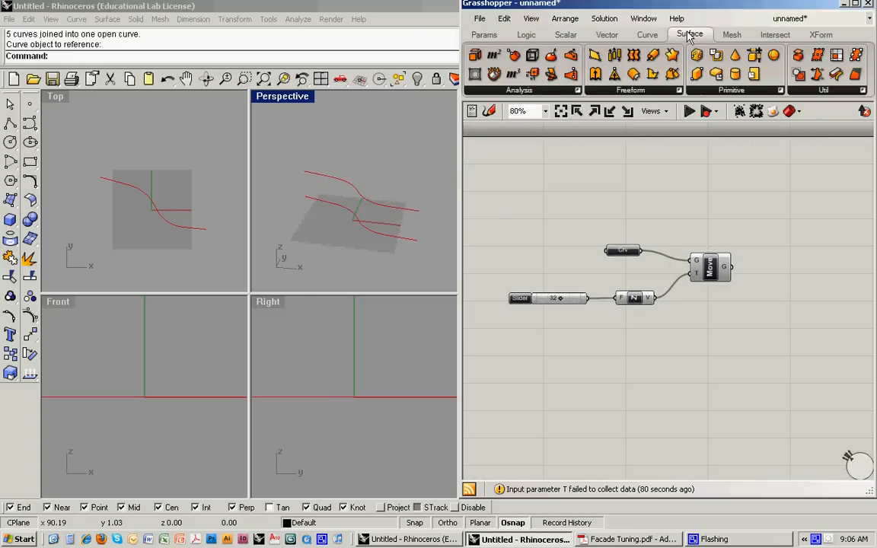
pyautogui.click(631, 90)
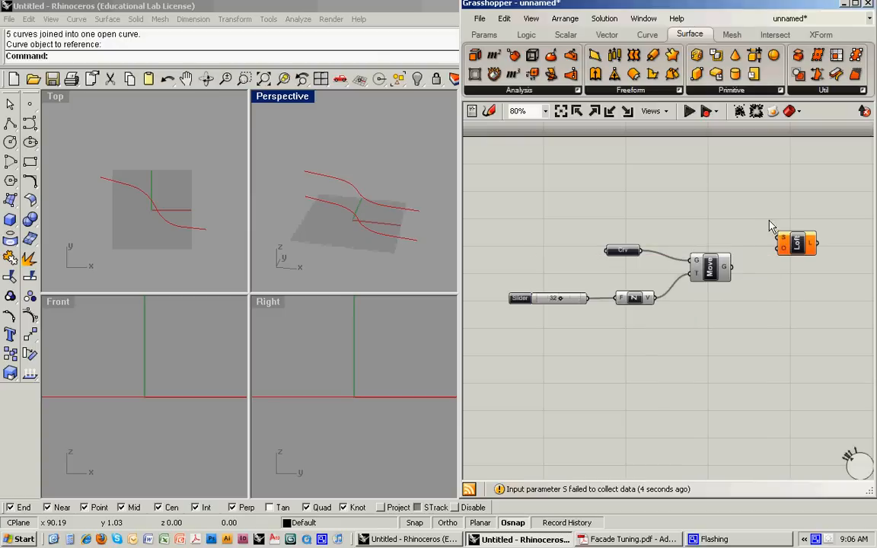
pyautogui.moveTo(643, 258)
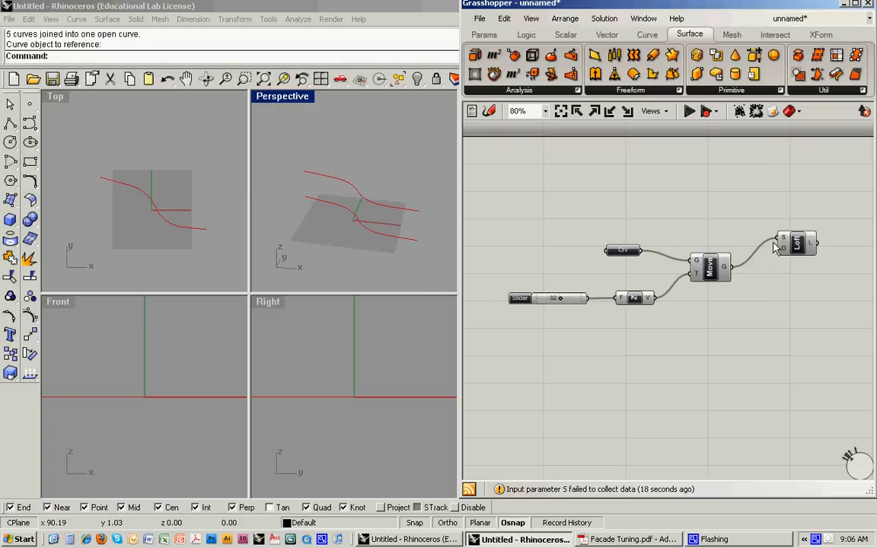
pyautogui.rightClick(797, 242)
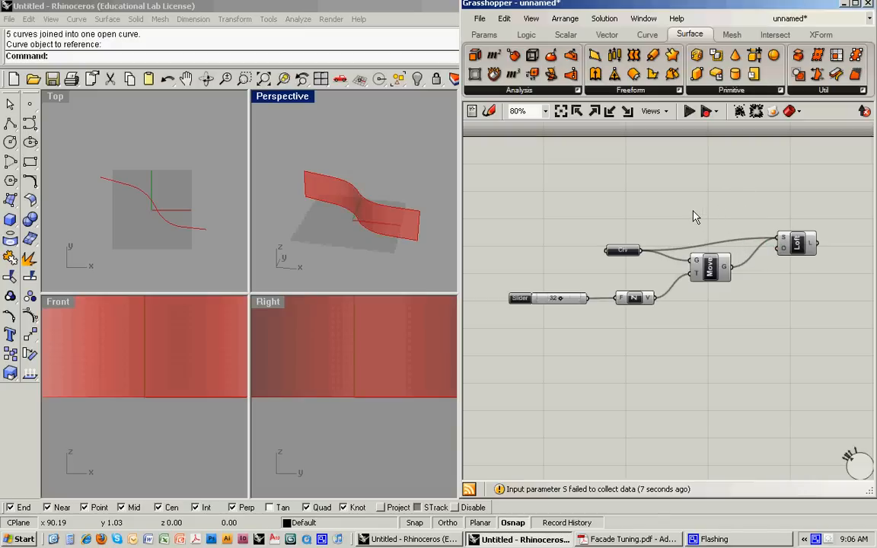
pyautogui.scroll(-3)
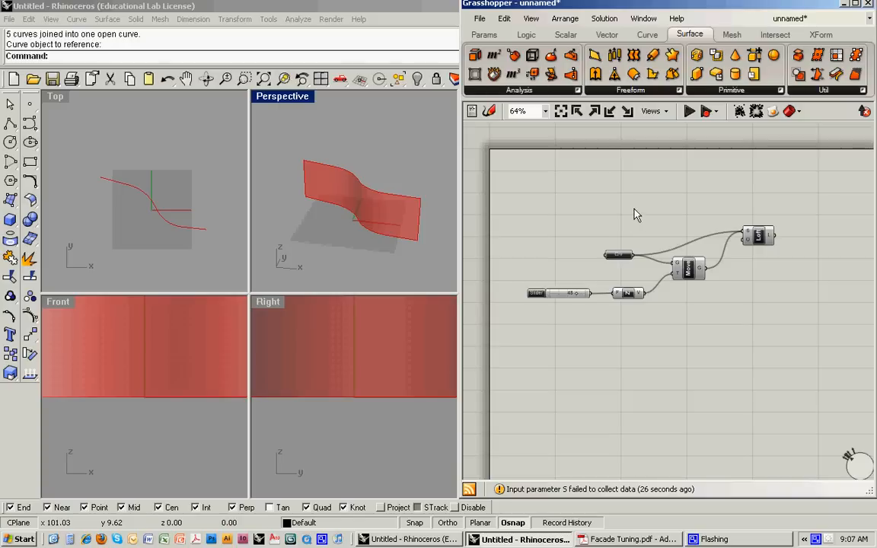
# Step: Add Divide Surface on the loft, with two count sliders for its U and V inputs
pyautogui.moveTo(636, 216); pyautogui.dragTo(607, 200)
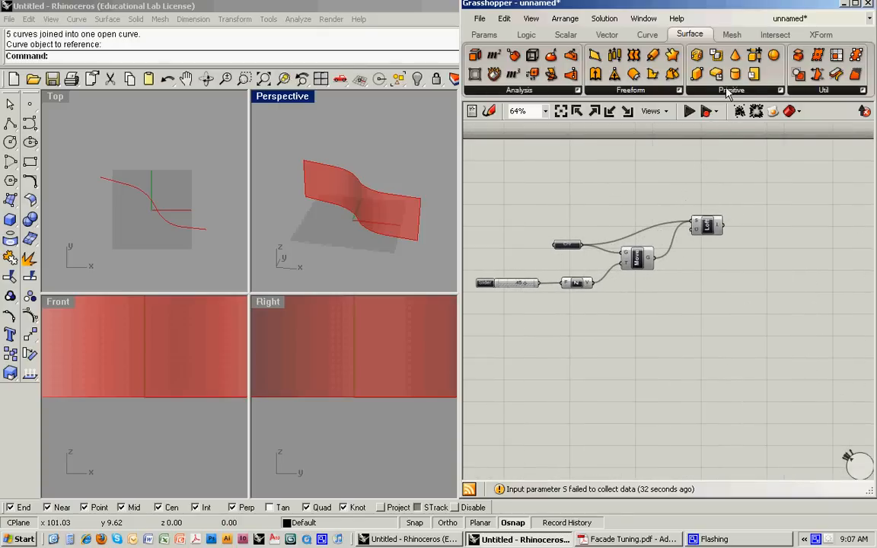
pyautogui.click(565, 34)
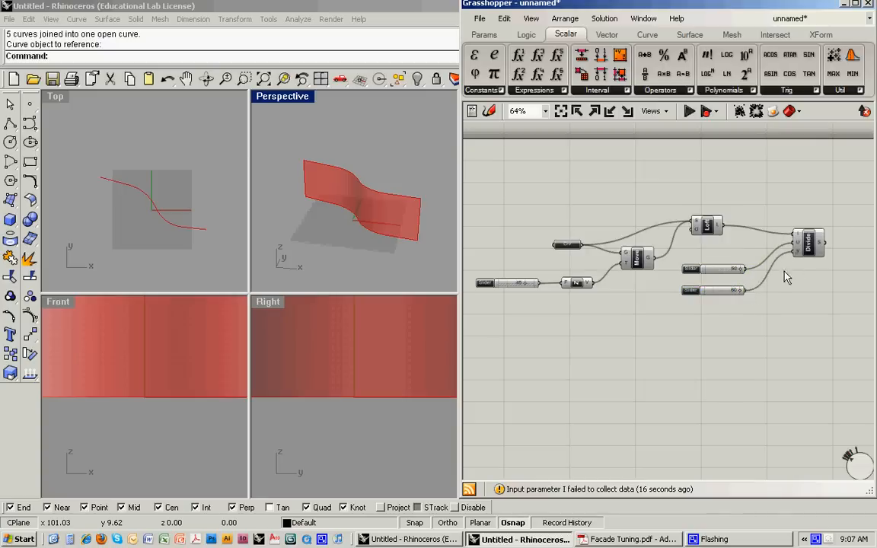
pyautogui.rightClick(691, 269)
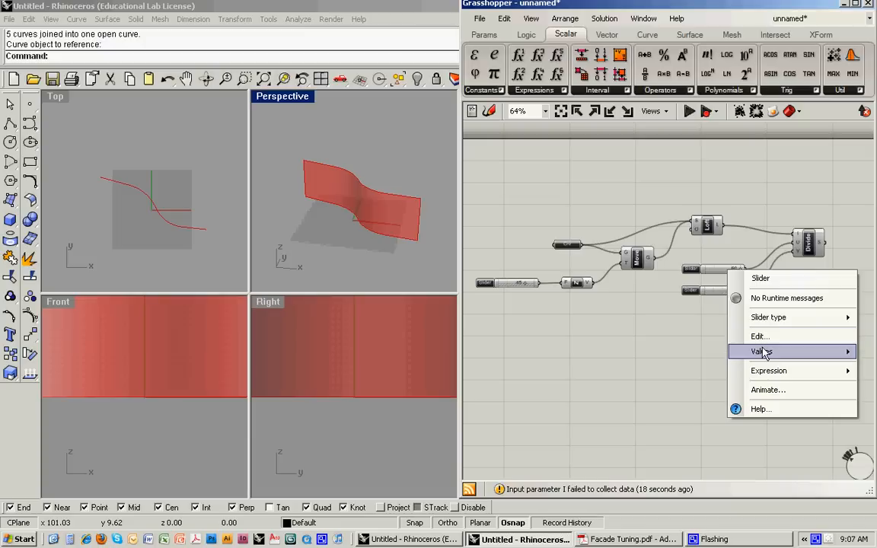
pyautogui.click(761, 351)
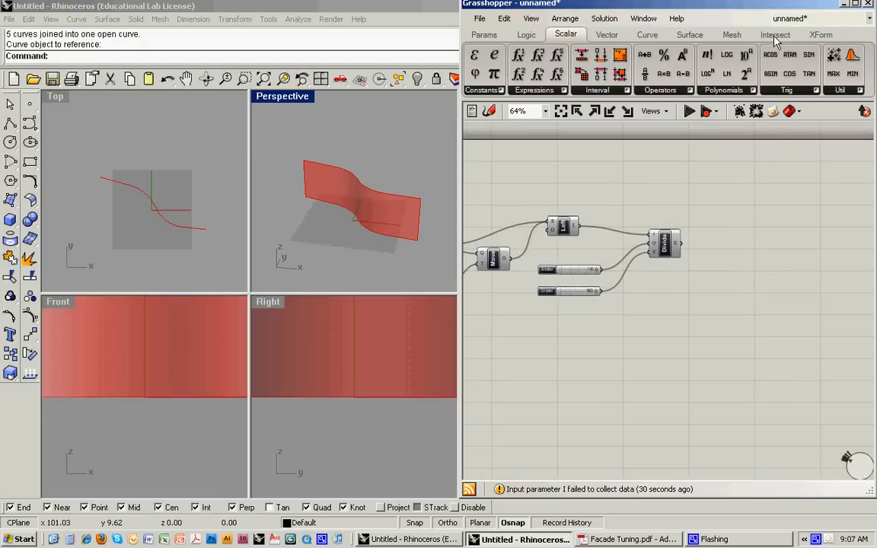
# Step: Place SubSrf, wiring Divide's S output to D and the Loft surface to S
pyautogui.click(688, 34)
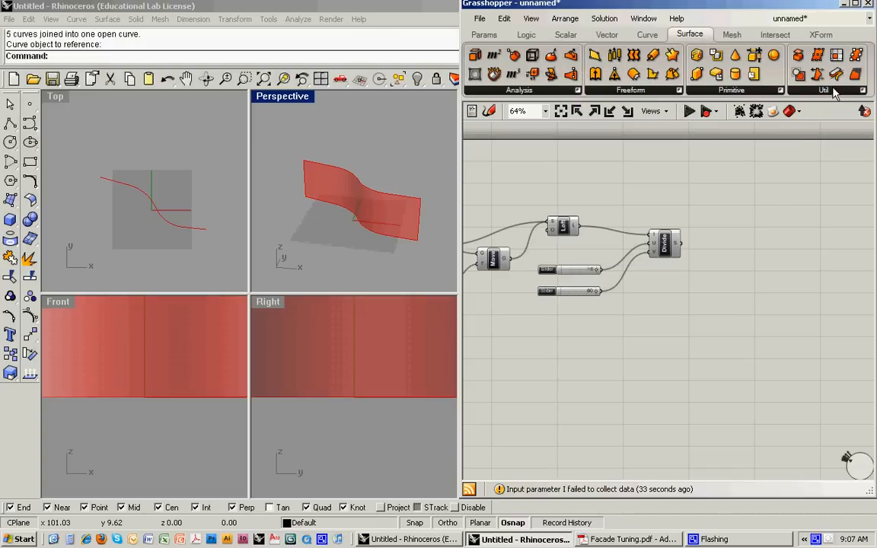
pyautogui.moveTo(821, 193)
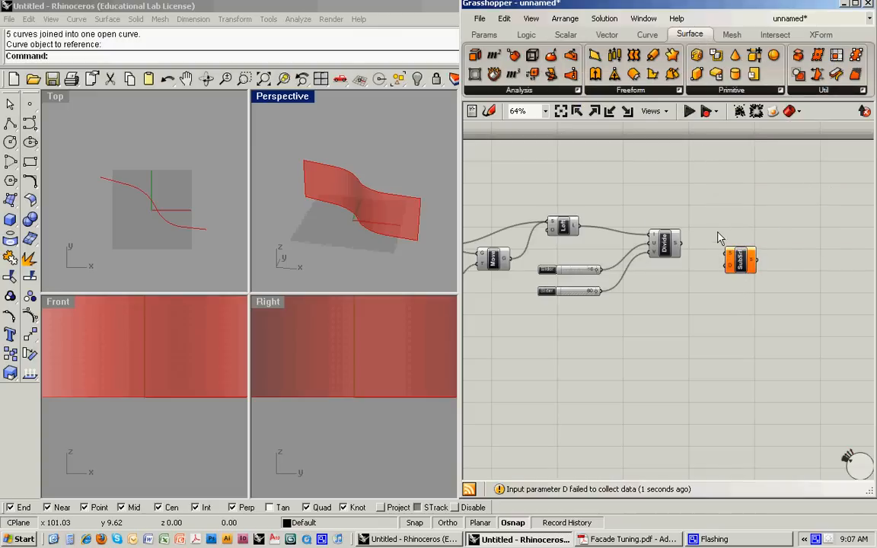
pyautogui.click(740, 260)
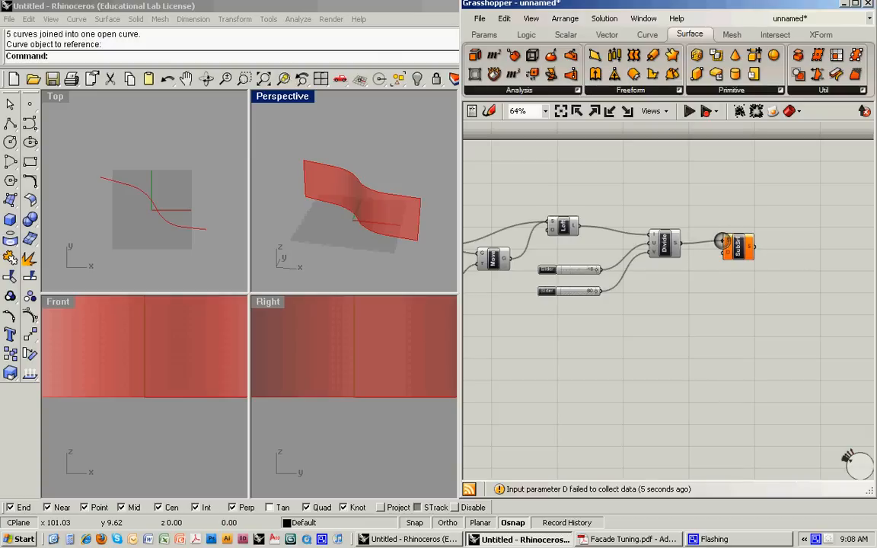
pyautogui.moveTo(738, 247)
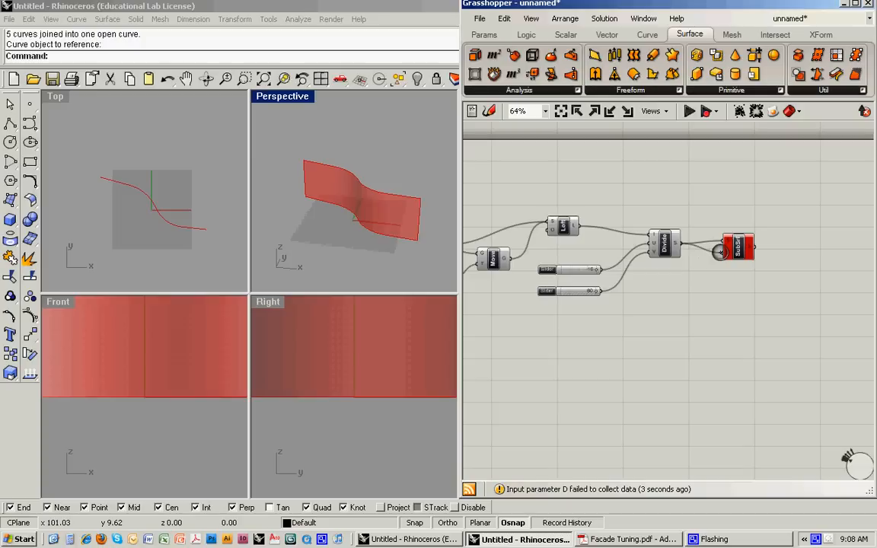
pyautogui.rightClick(737, 245)
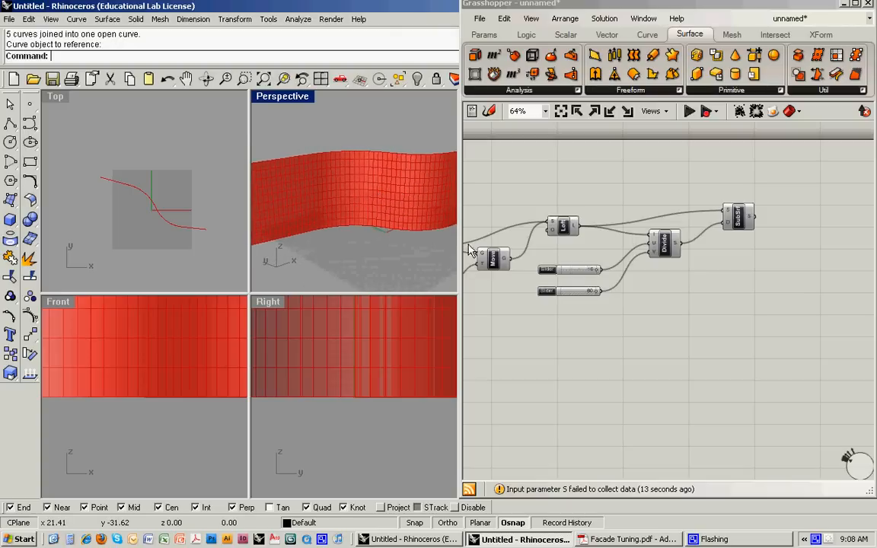
pyautogui.moveTo(297, 149)
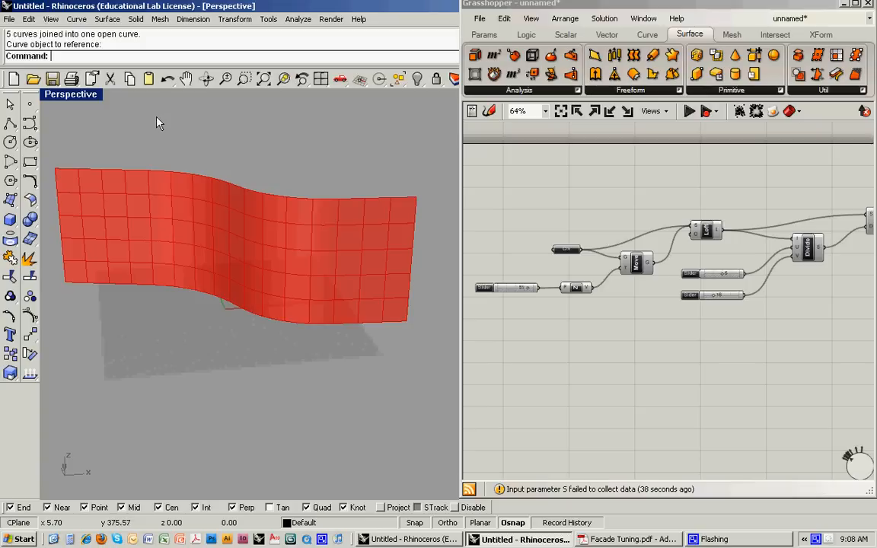
pyautogui.moveTo(175, 94)
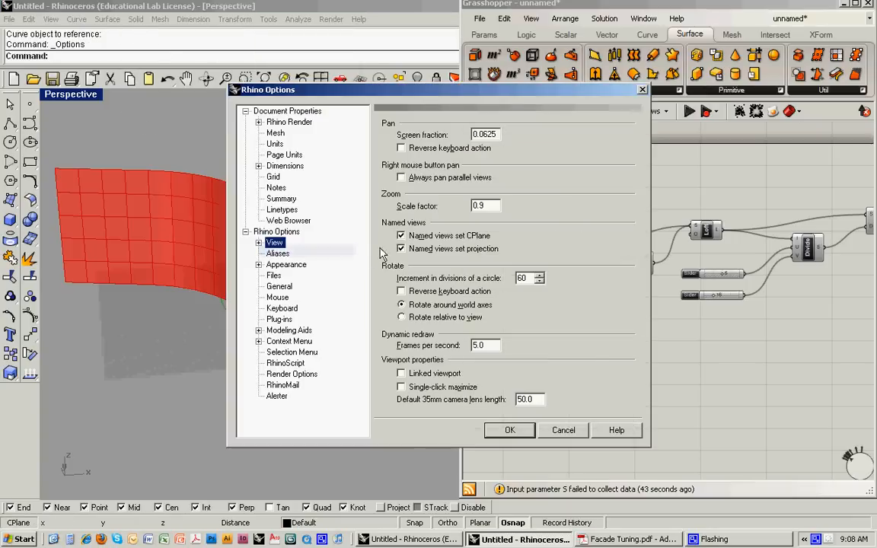
# Step: Turn off grid lines, grid axes and the world axes icon, and set a white render background
pyautogui.click(273, 176)
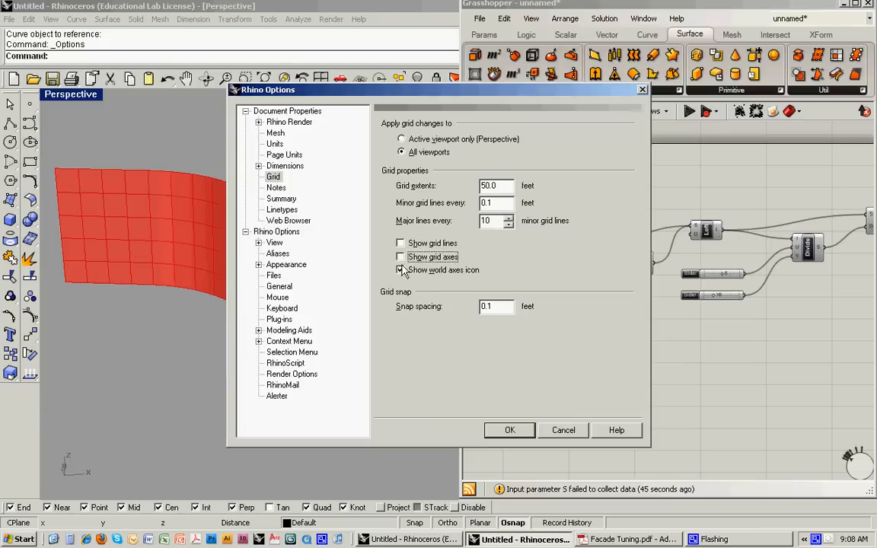
pyautogui.click(289, 122)
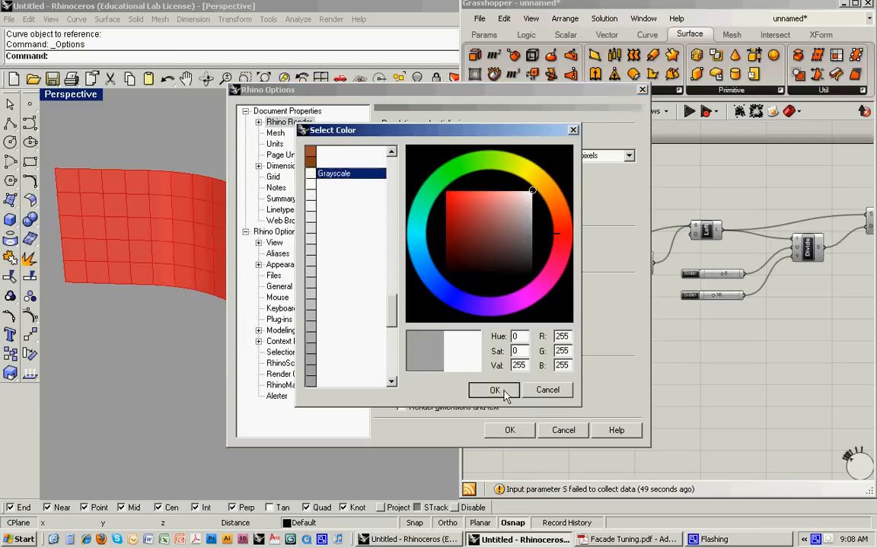
pyautogui.click(494, 389)
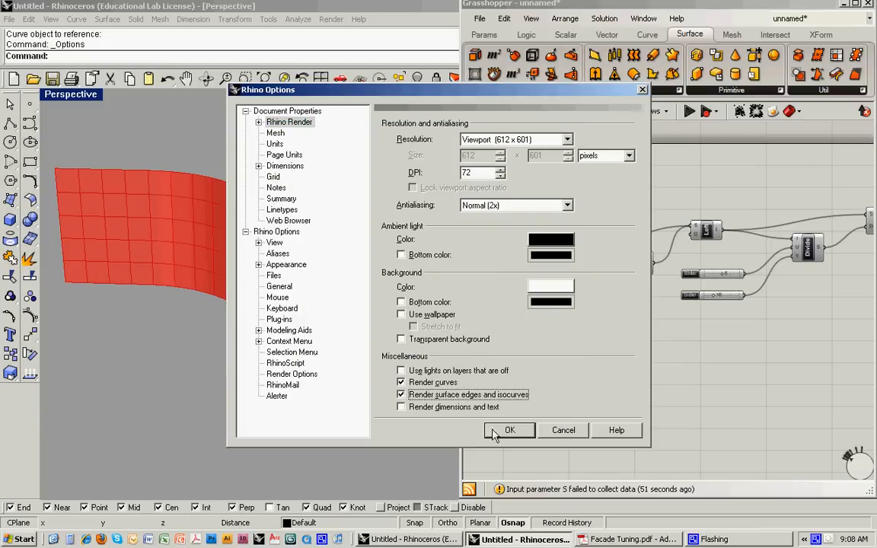
pyautogui.click(509, 430)
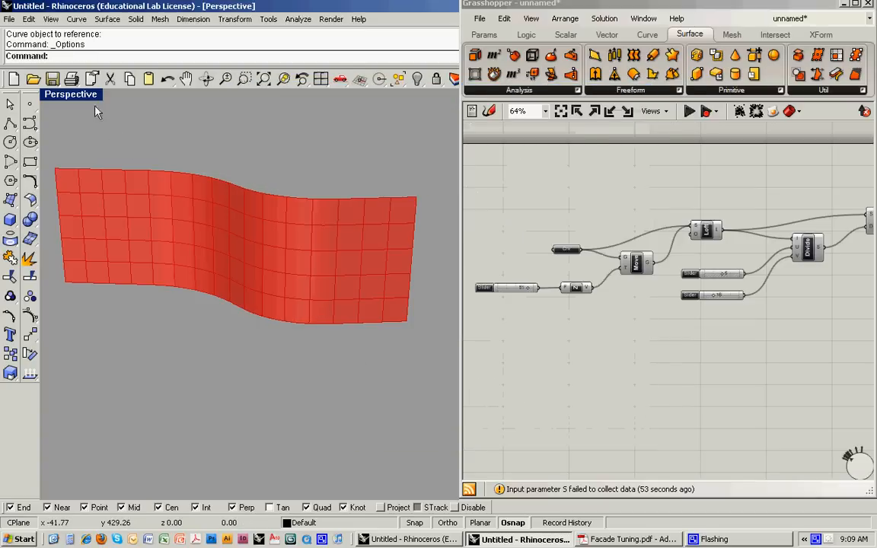